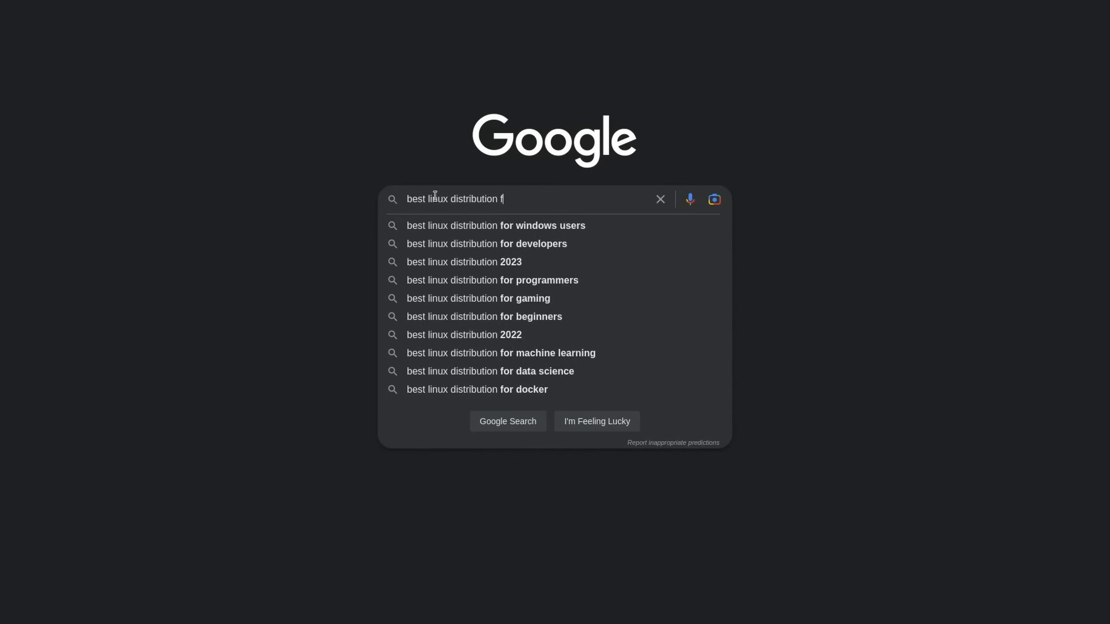
Search Google for the best Linux gaming distributions and open the It's FOSS article
click(477, 298)
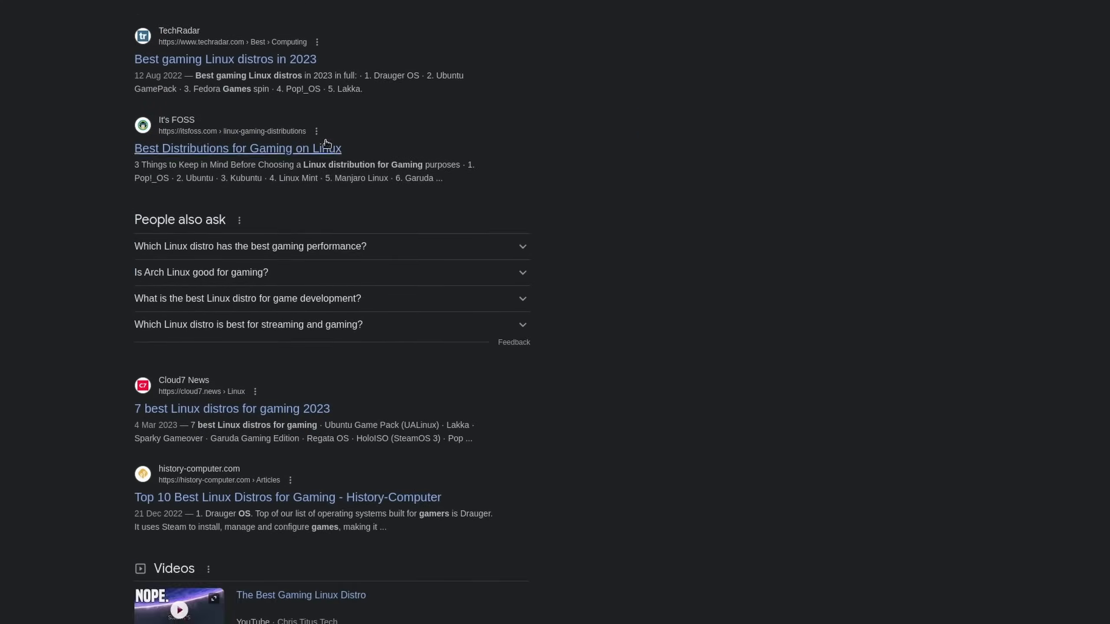
click(189, 21)
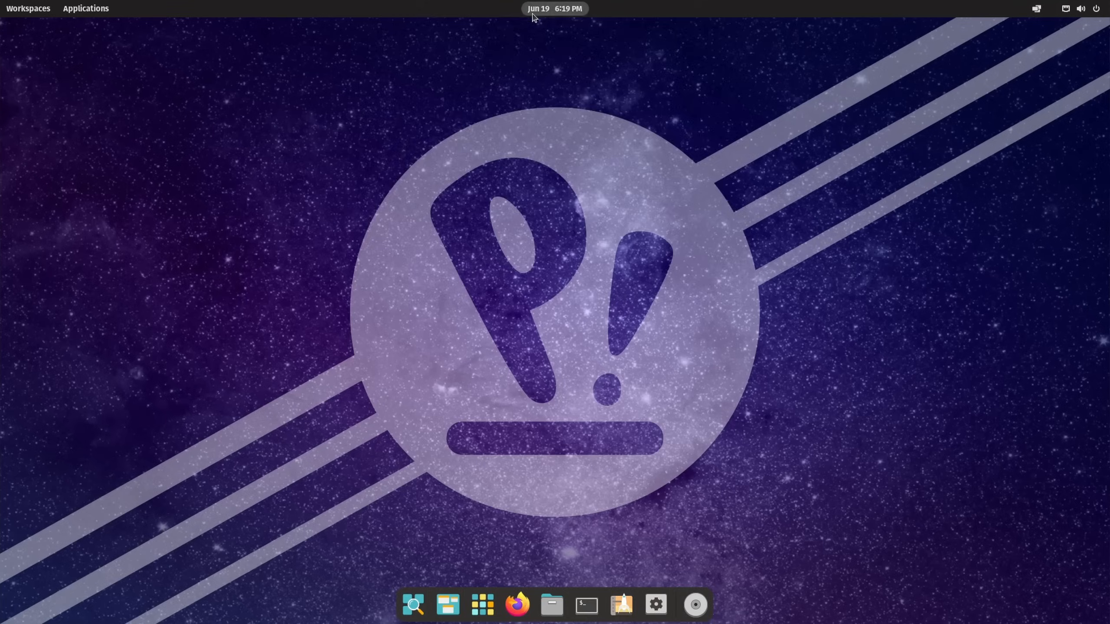
Tile the YouTube window to the right half and open the system menu
click(1037, 8)
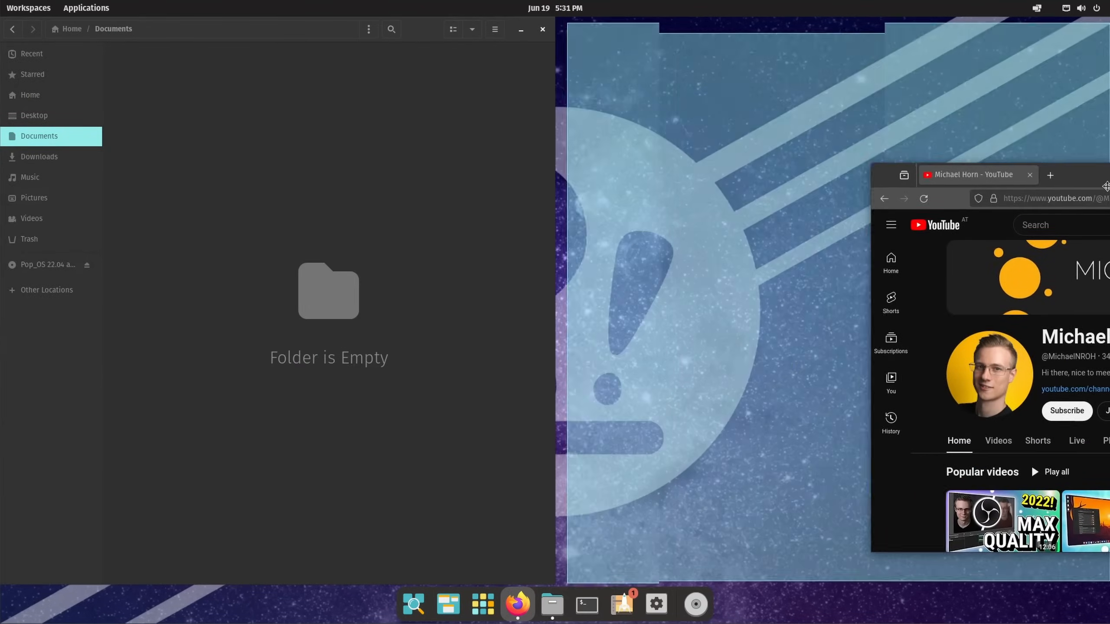
click(1082, 175)
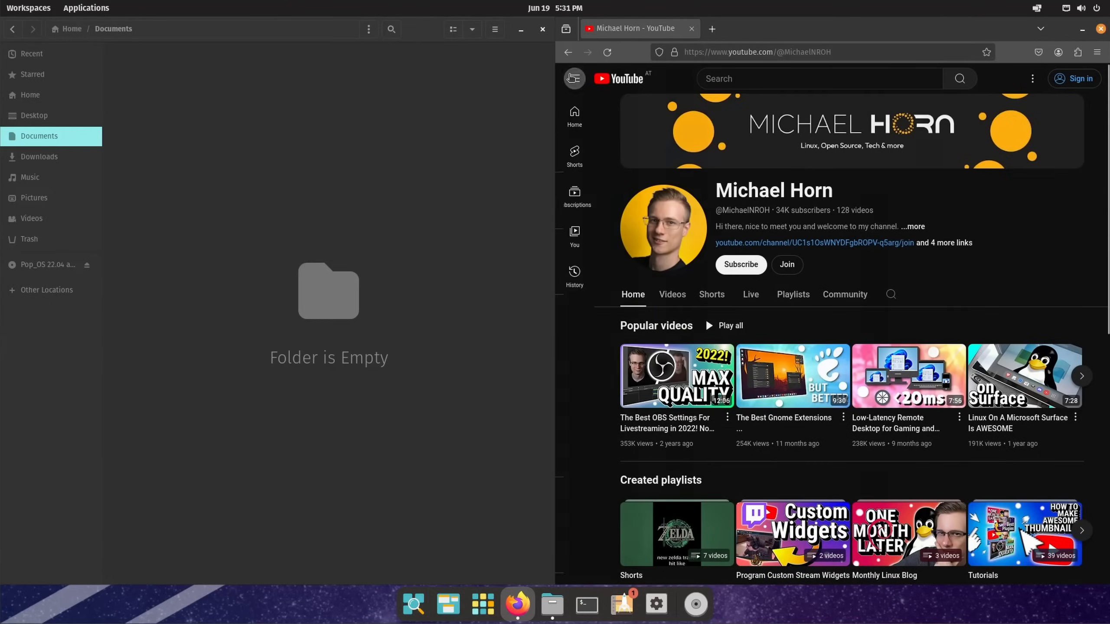
click(1068, 11)
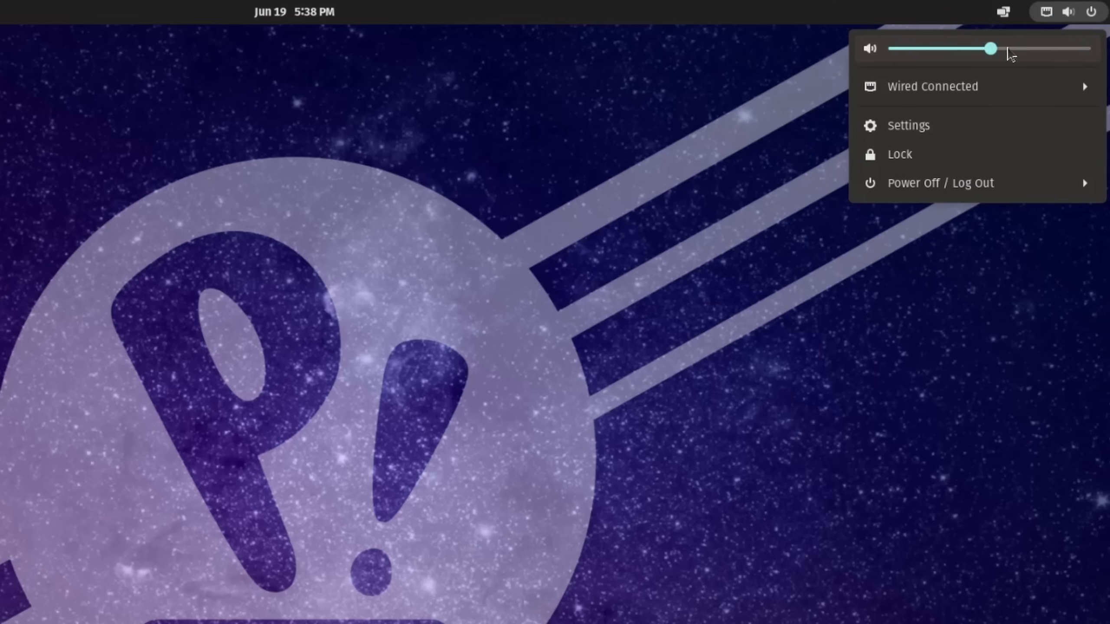
Enable Show Launcher Icon in Dock and switch the calendar to week view
click(932, 86)
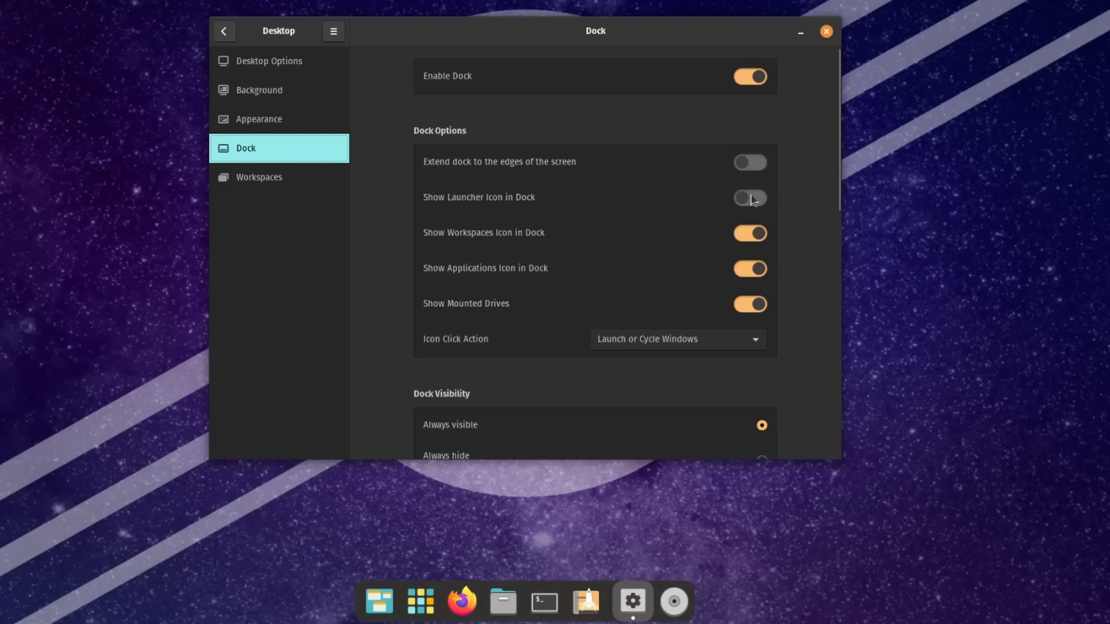
click(749, 198)
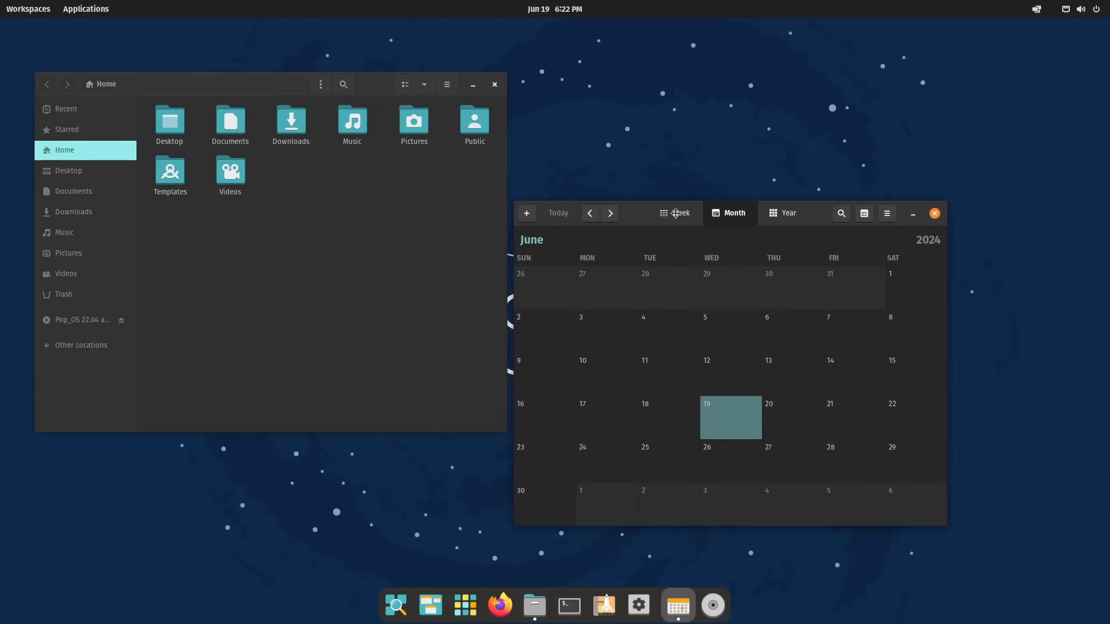
click(465, 605)
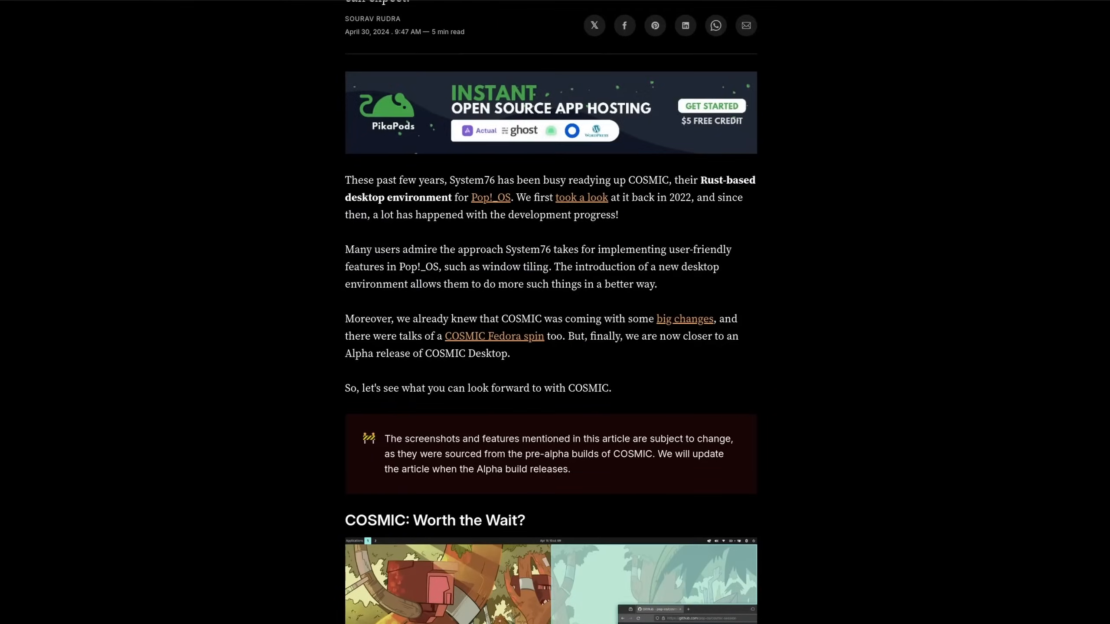
Scroll the COSMIC article down to its key features and App Theming list
scroll(down, 3)
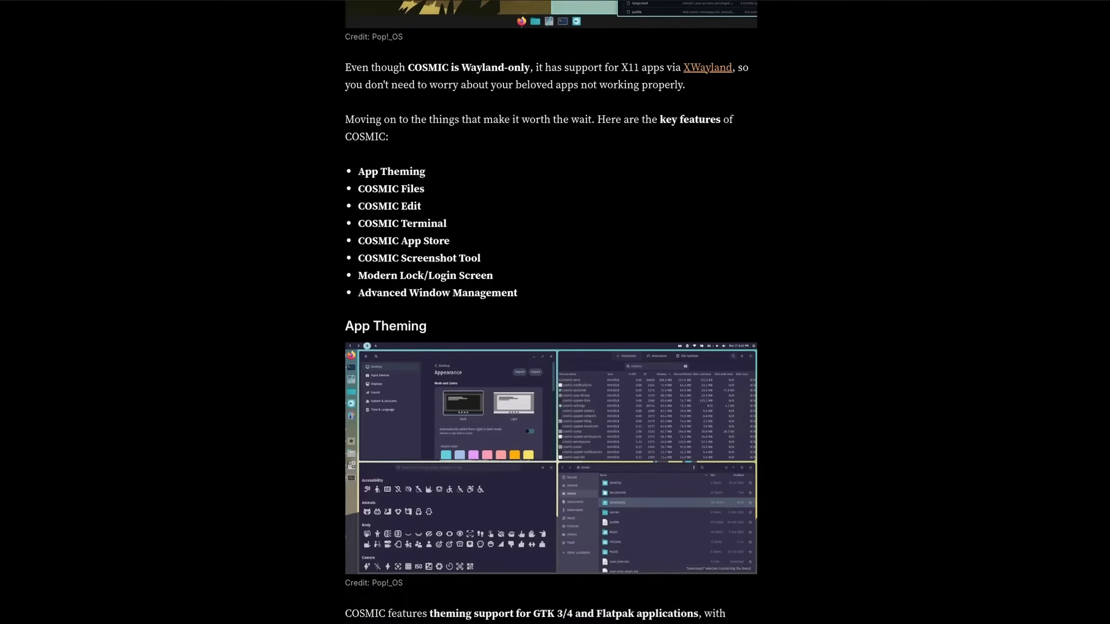
scroll(down, 3)
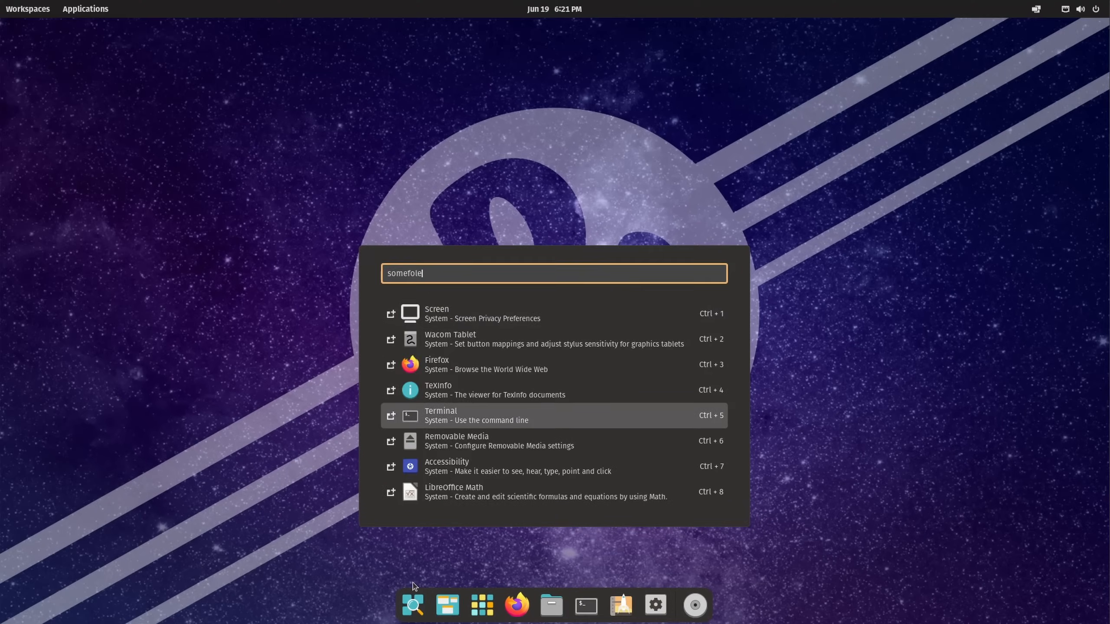
Enter the calculation 100*245 in the Pop launcher search field
text(100*245)
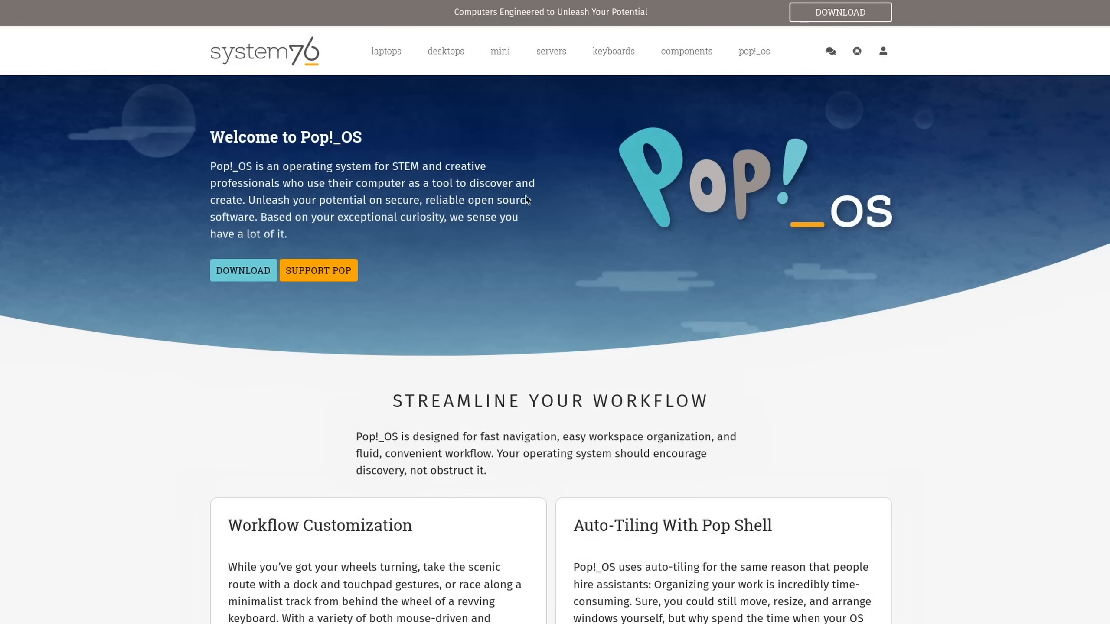
Bring up the Pop!_OS download dialog and choose the 22.04 LTS NVIDIA image
click(243, 271)
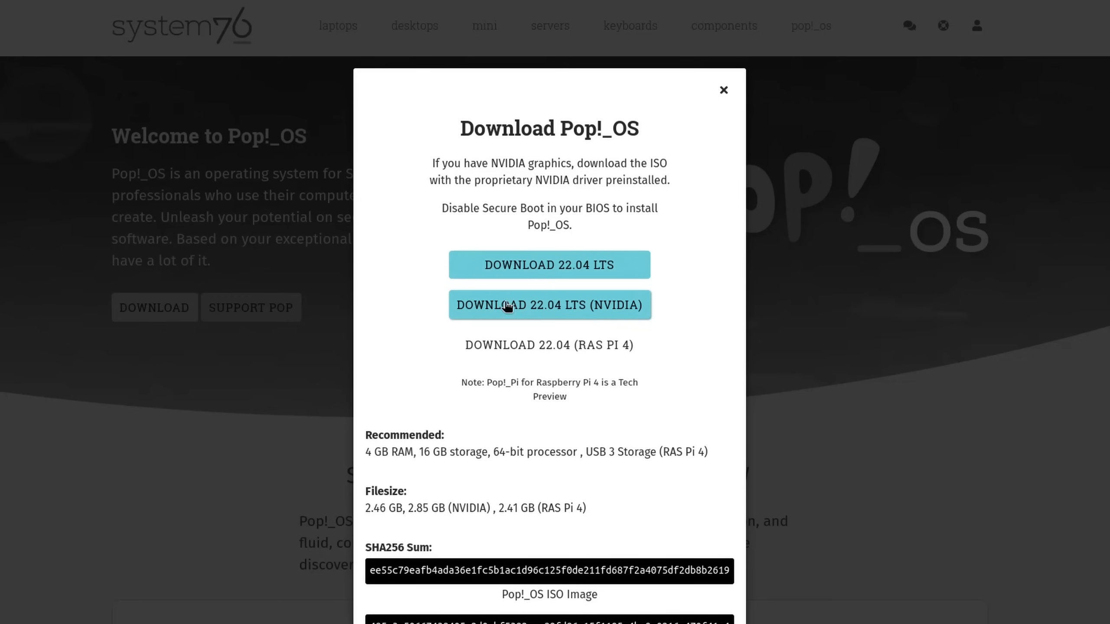
click(723, 90)
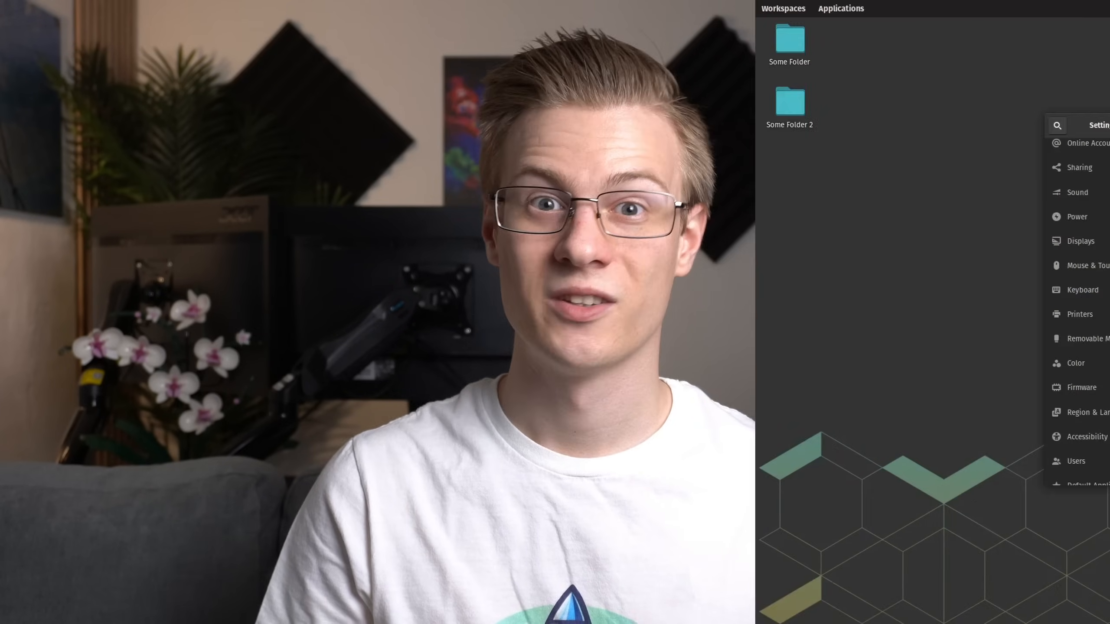
View the firmware settings page and close the Home folder window
click(1082, 388)
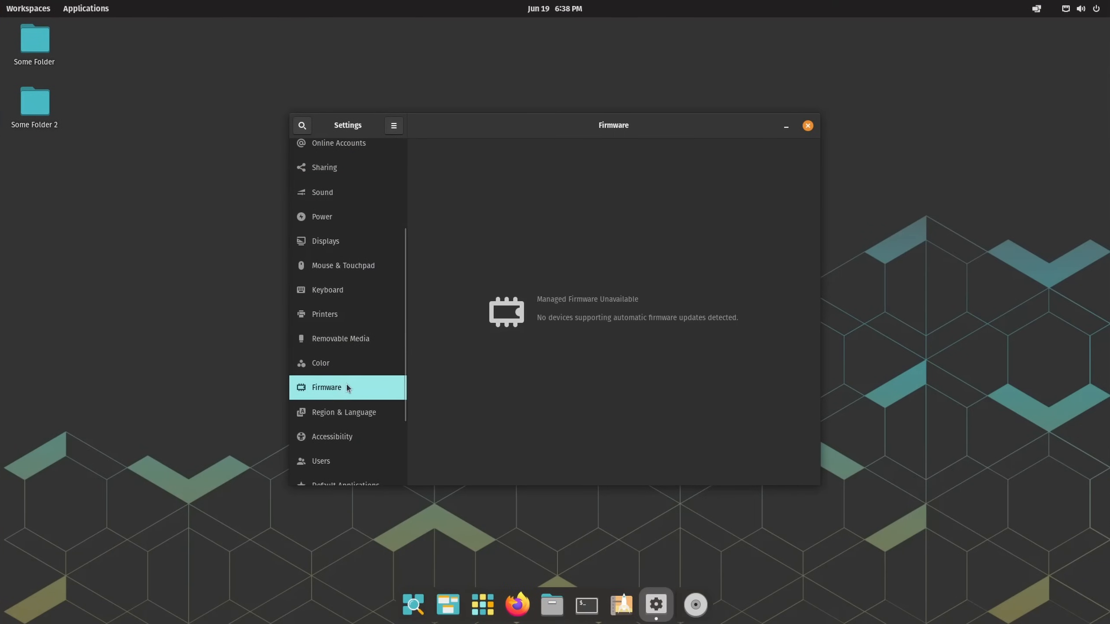
click(551, 604)
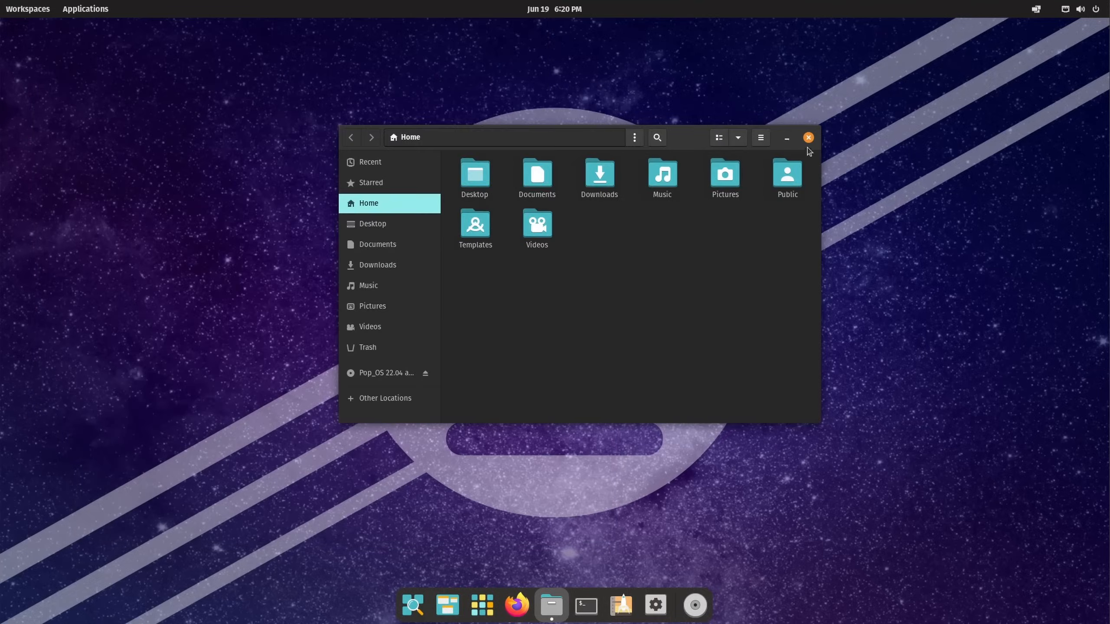
click(808, 137)
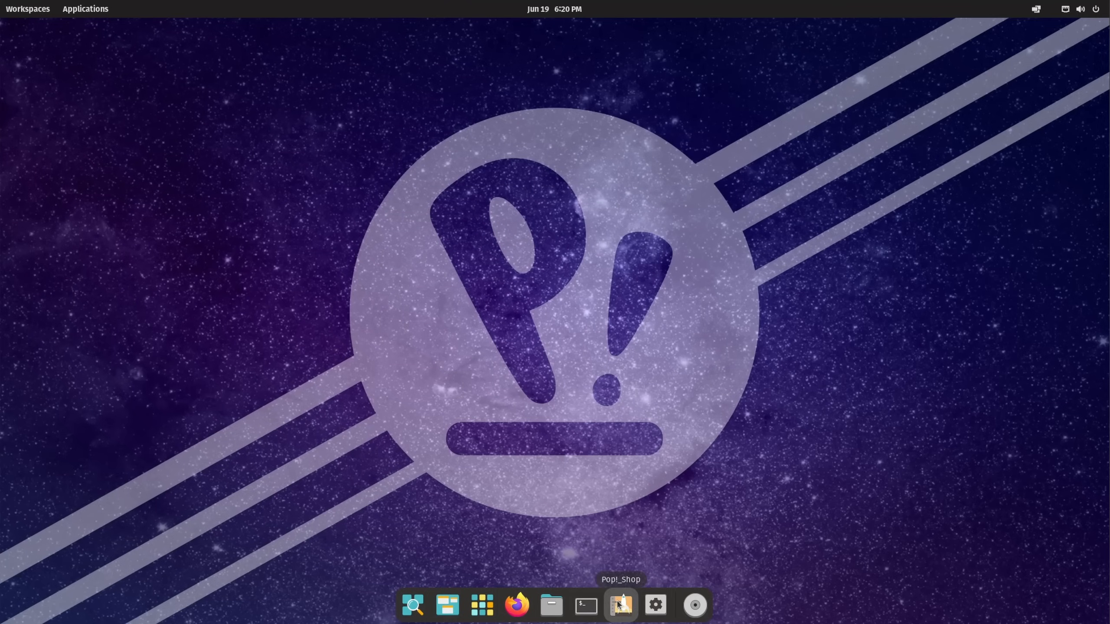
Search the Pop!_Shop app store for 'discord'
click(620, 606)
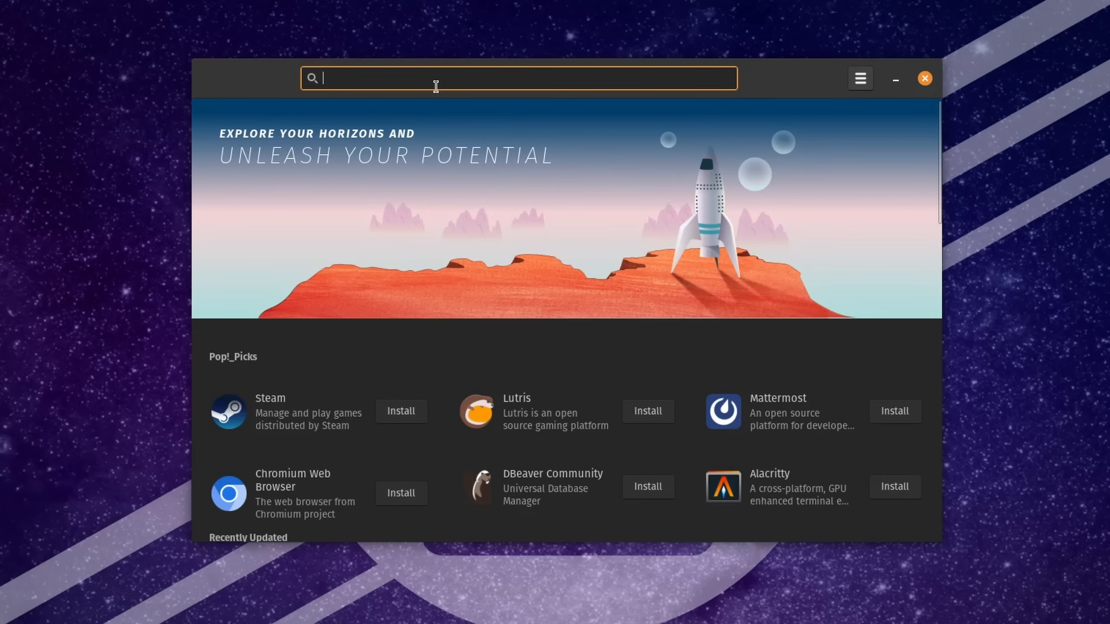
text(discord)
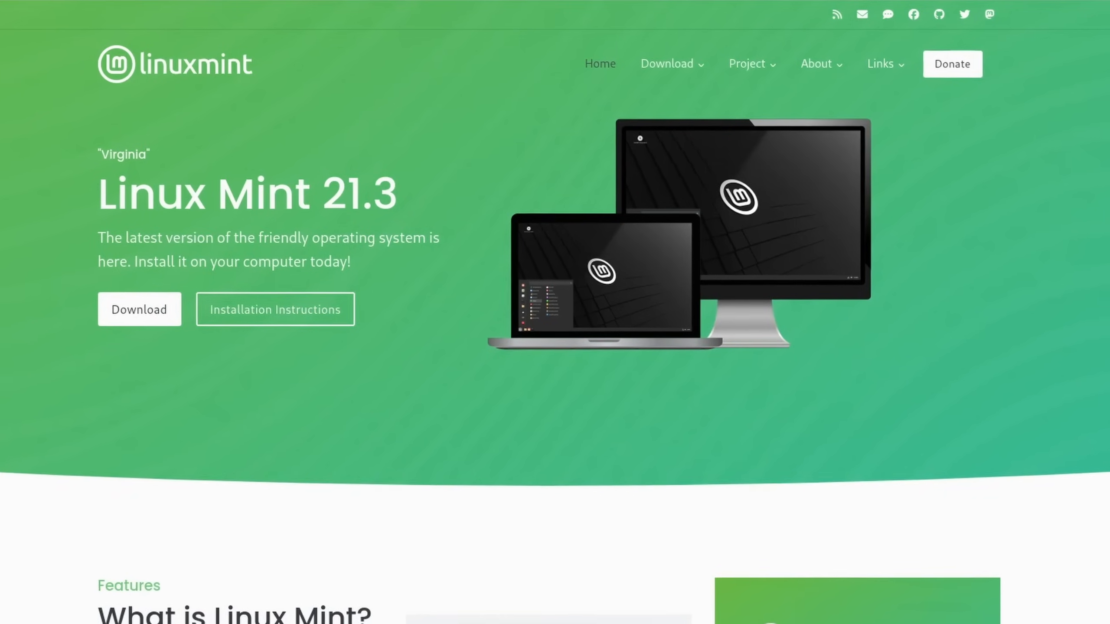
Reach the Hot Corners settings from the Linux Mint menu
click(10, 613)
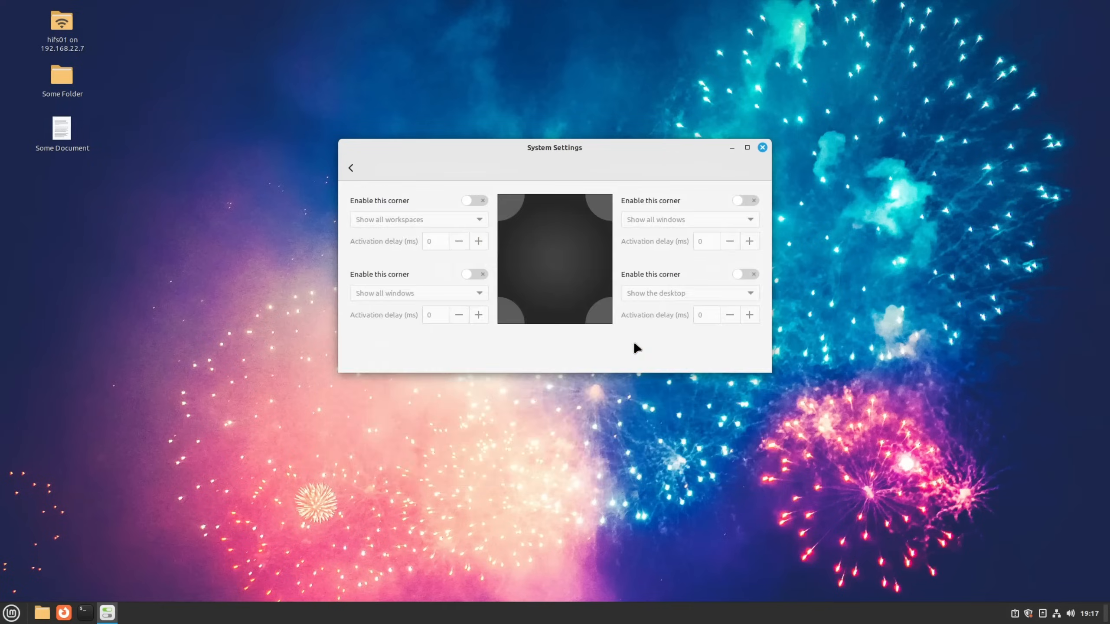
Show all Linux Mint versions from the linuxmint.com Download menu
click(469, 201)
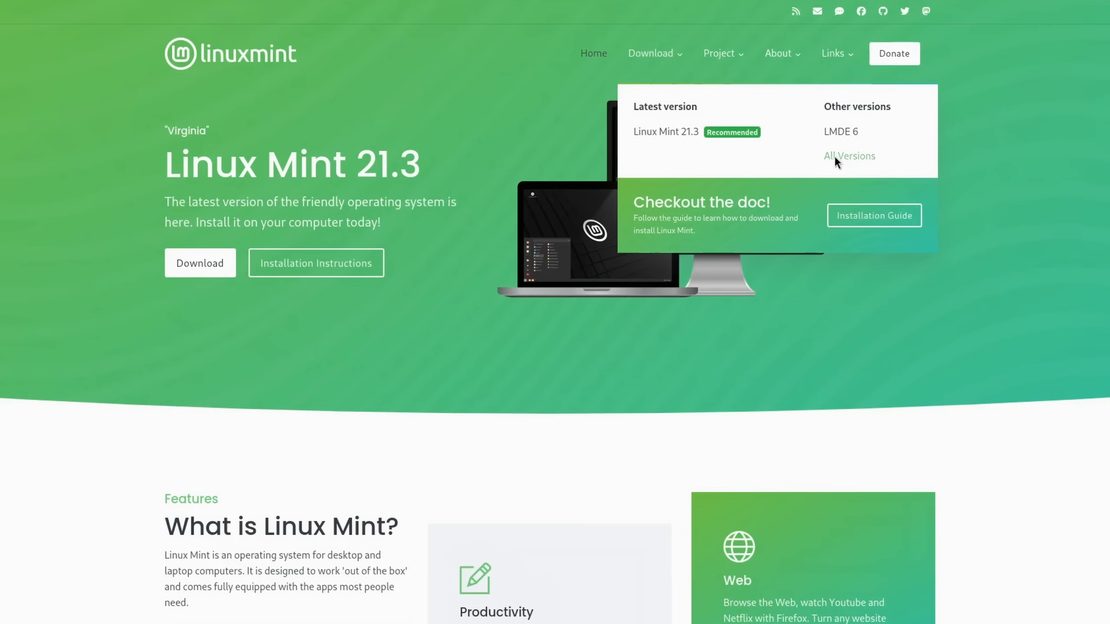
click(849, 156)
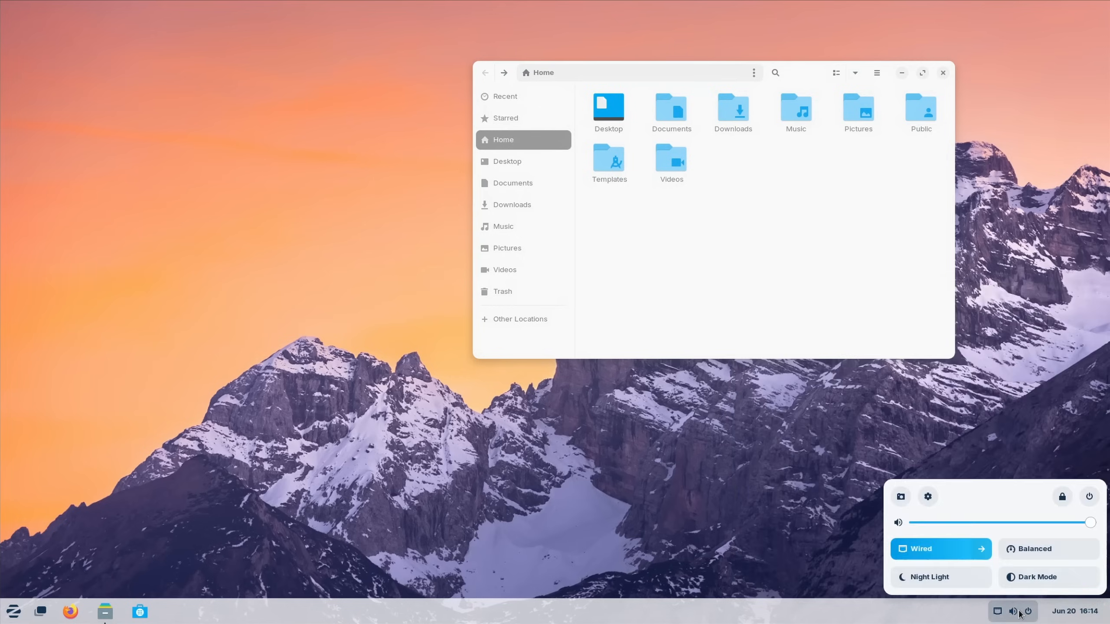
Bring up the Zorin menu with app categories and places
click(13, 610)
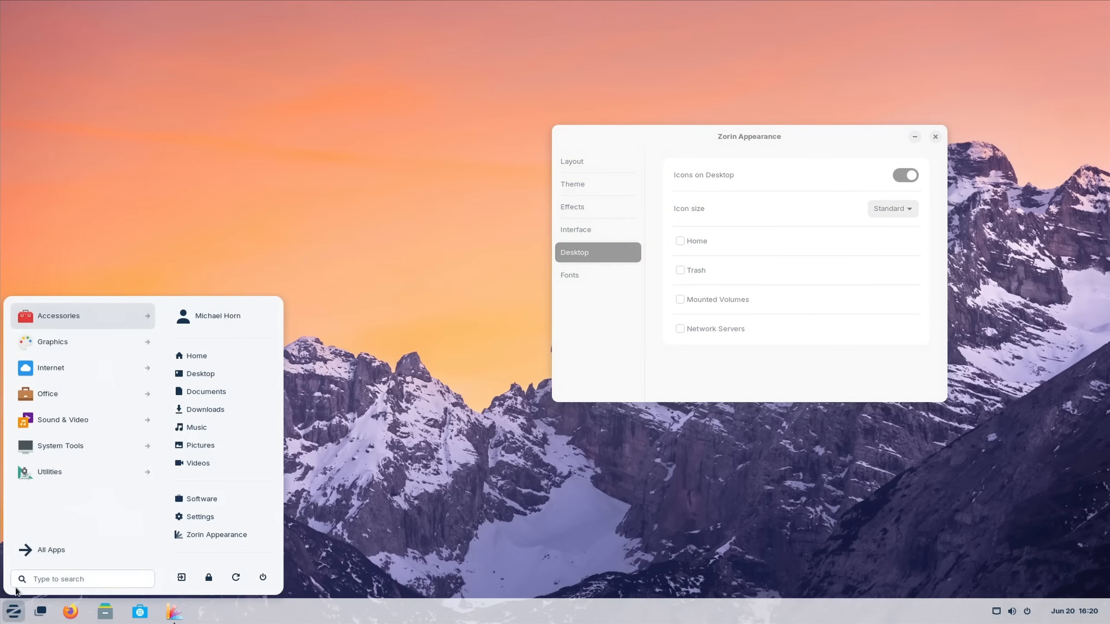
mouse_move(52, 341)
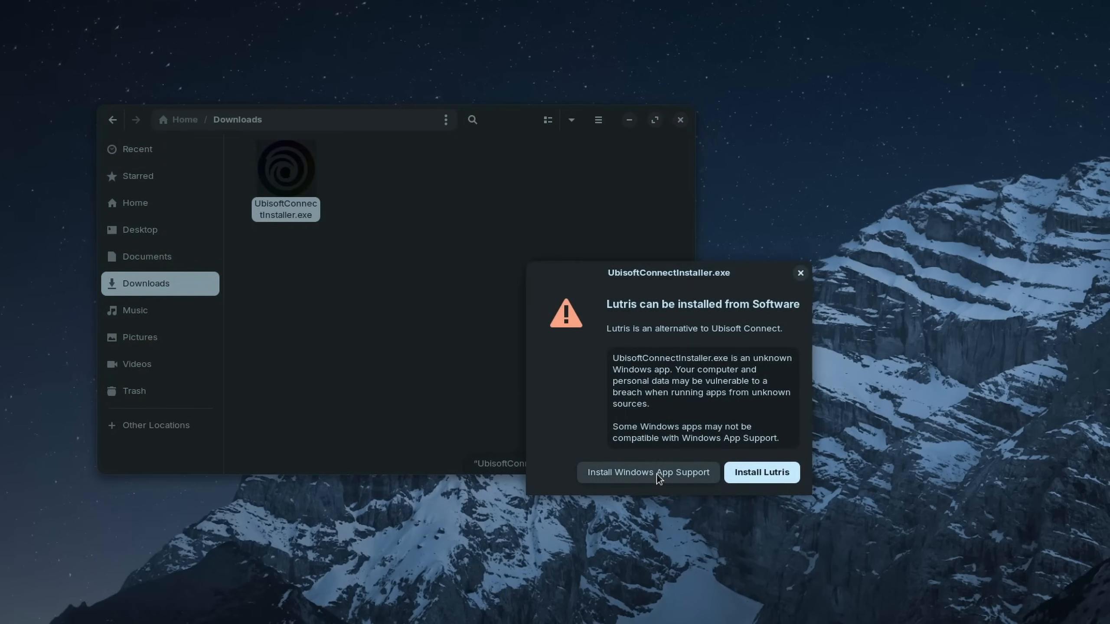
Respond to the Windows app support dialog before saving MyLibreOfficeTemplate.odt
click(647, 472)
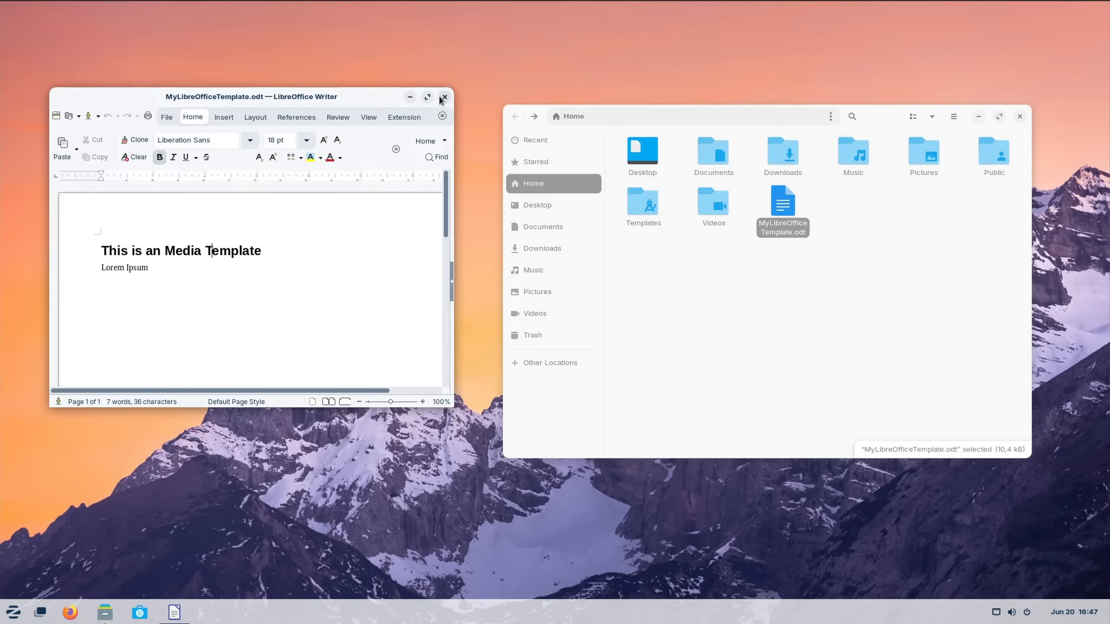
Close Writer and create a new document from MyLibreOfficeTemplate via Home's right-click menu
click(444, 98)
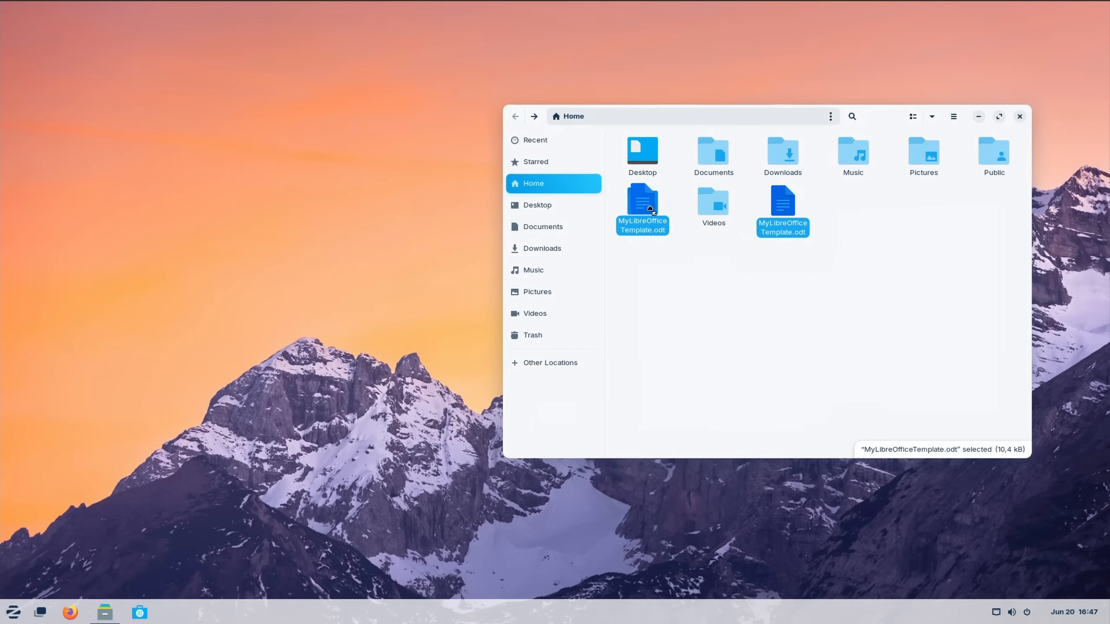
right_click(793, 318)
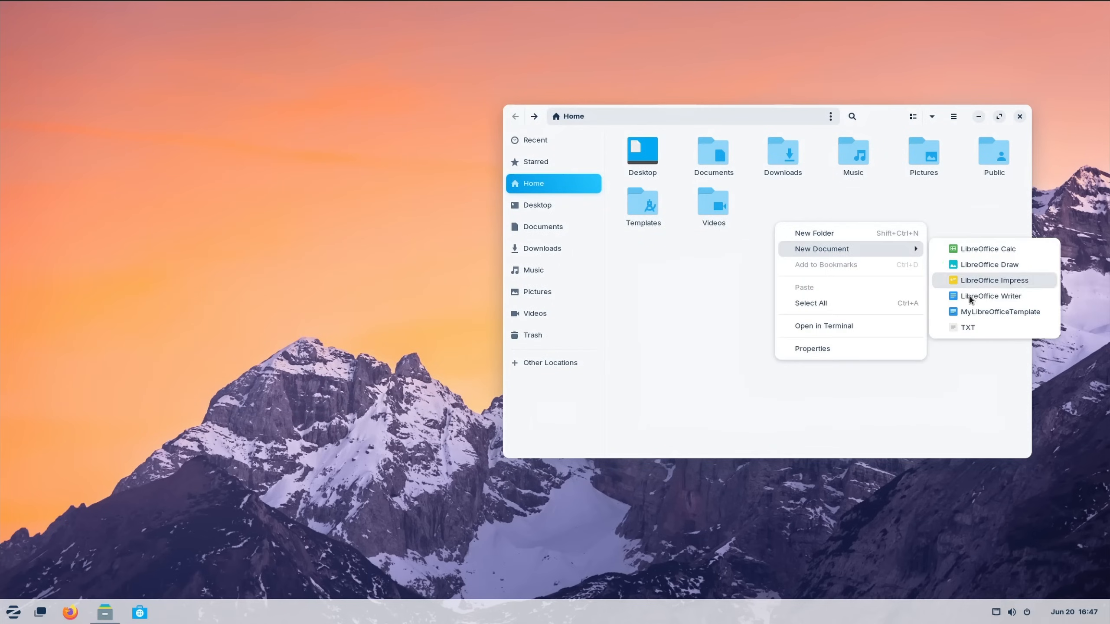
click(1000, 312)
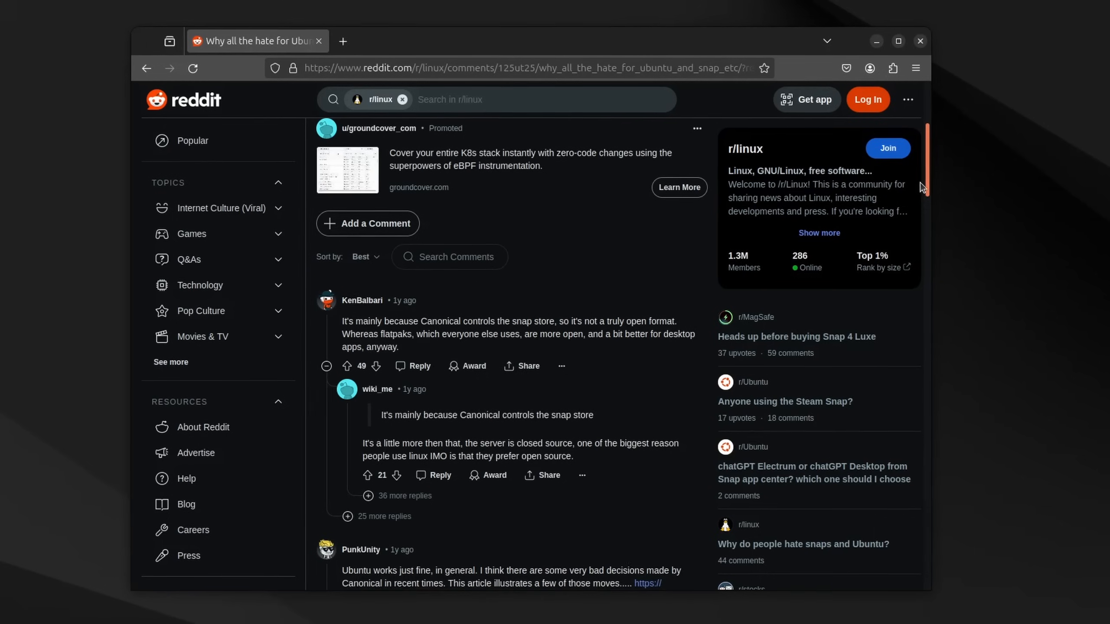
Highlight the Reddit comment about Canonical and snaps
drag(341, 322, 419, 321)
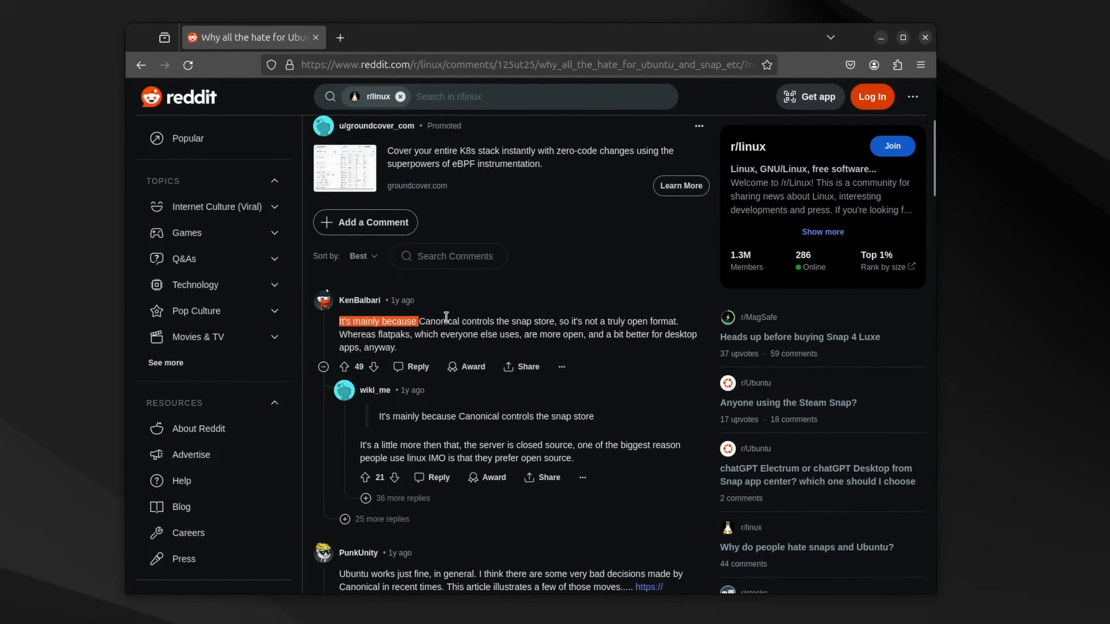
drag(418, 320, 677, 321)
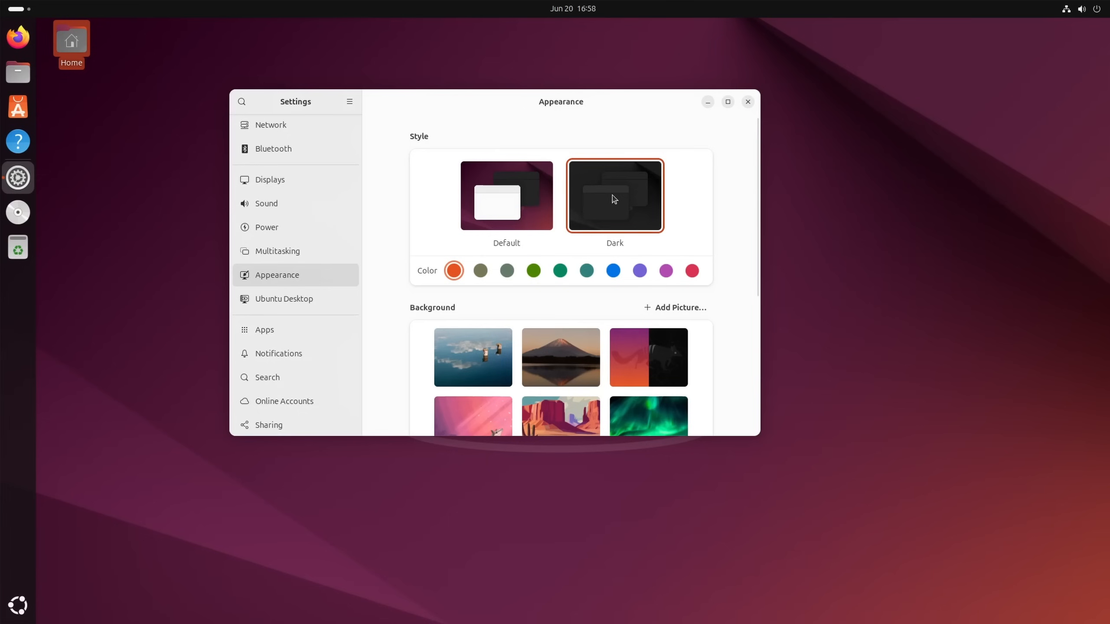
Set the Ubuntu desktop style to Dark and the dock position to Bottom
click(506, 196)
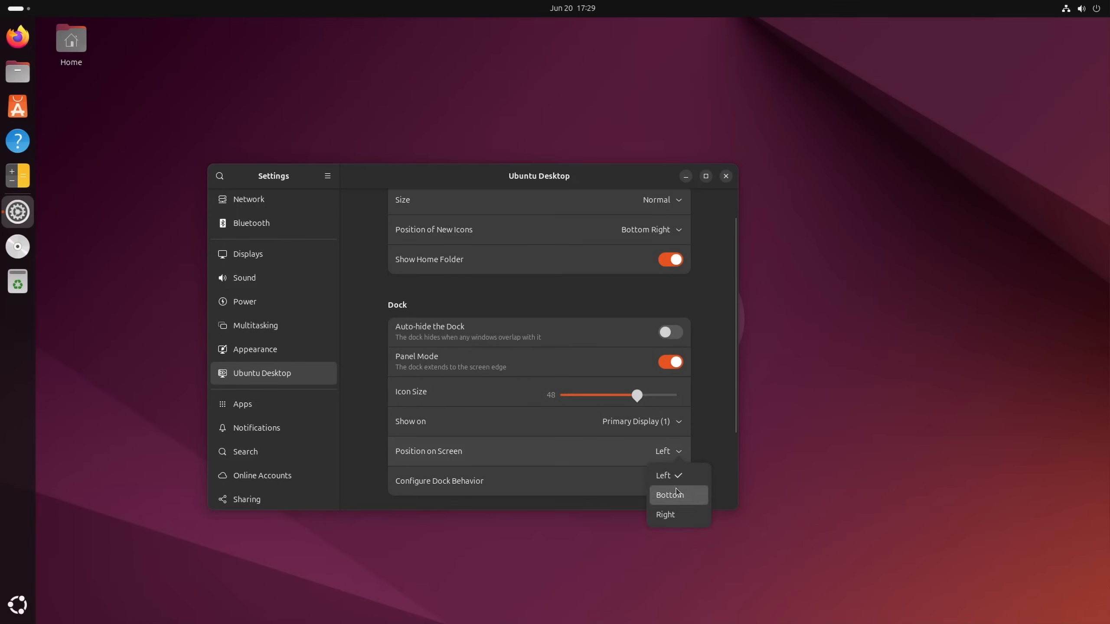
click(669, 495)
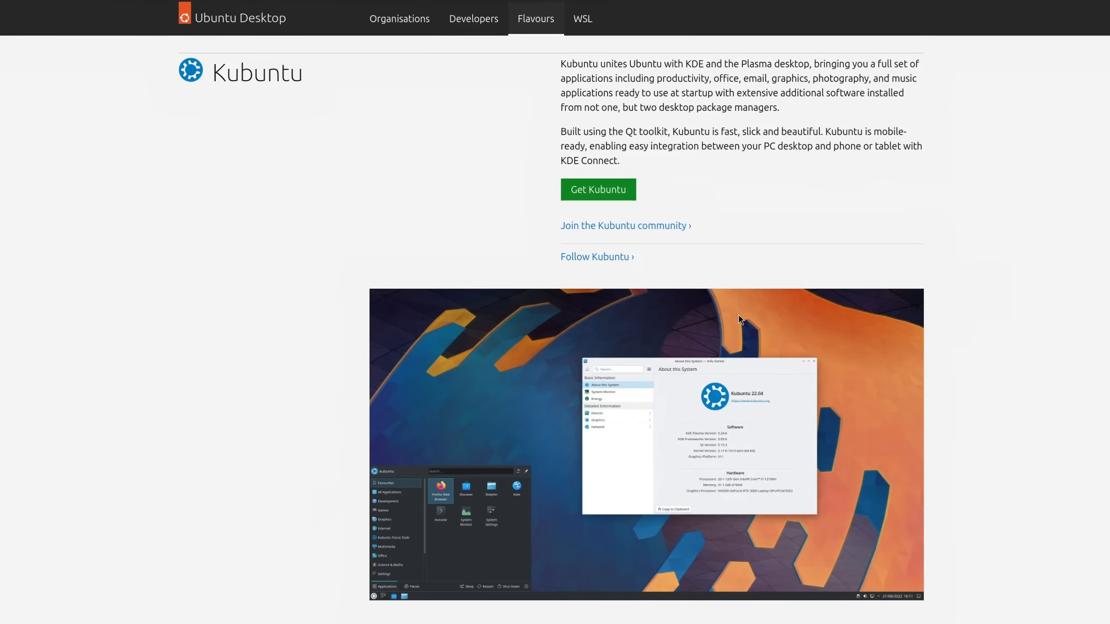
mouse_move(1032, 300)
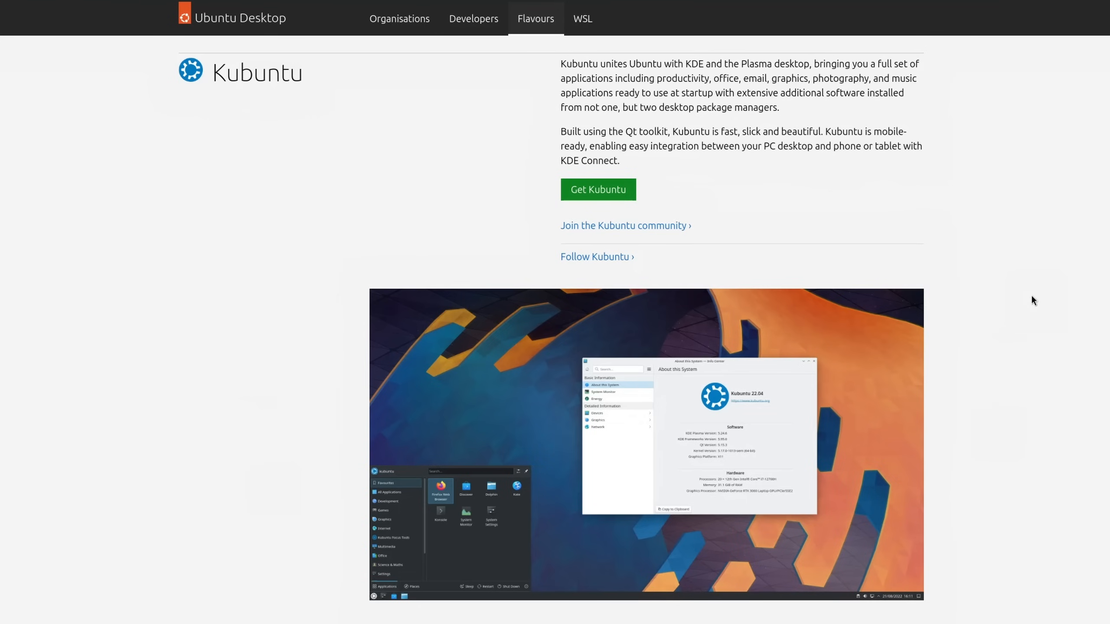
Scroll the Ubuntu flavours page from Kubuntu down to Ubuntu Cinnamon
scroll(down, 3)
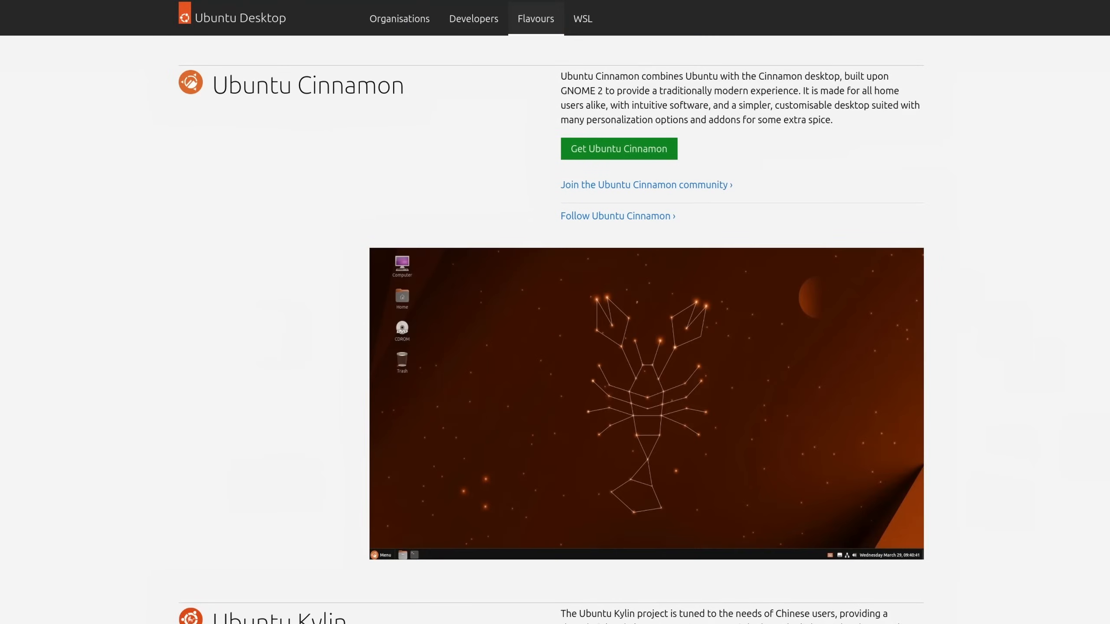
scroll(down, 3)
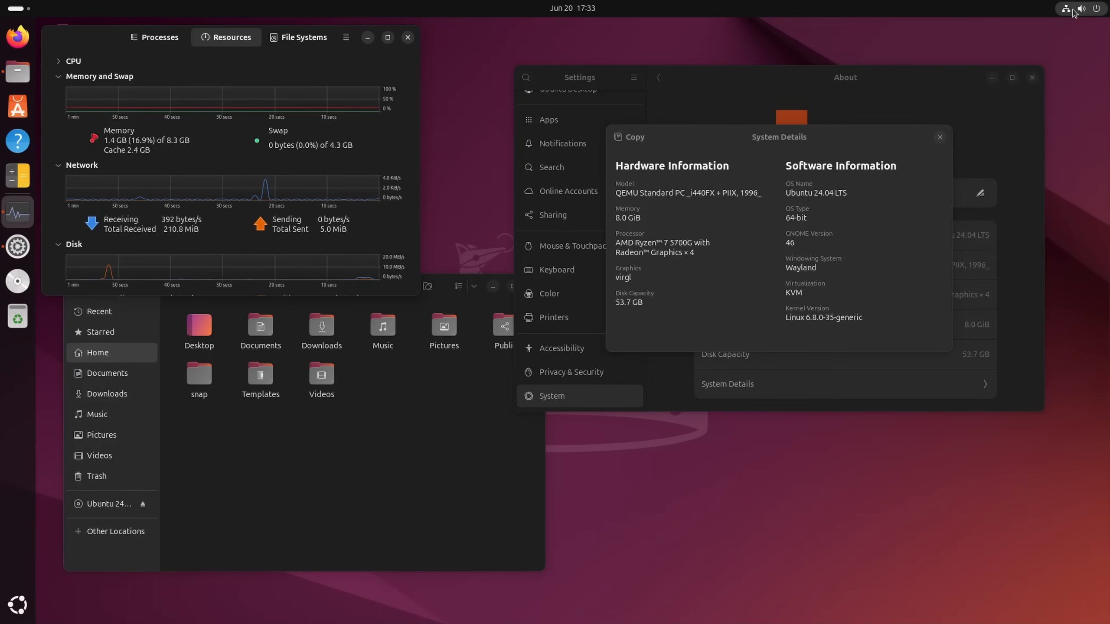
mouse_move(559, 287)
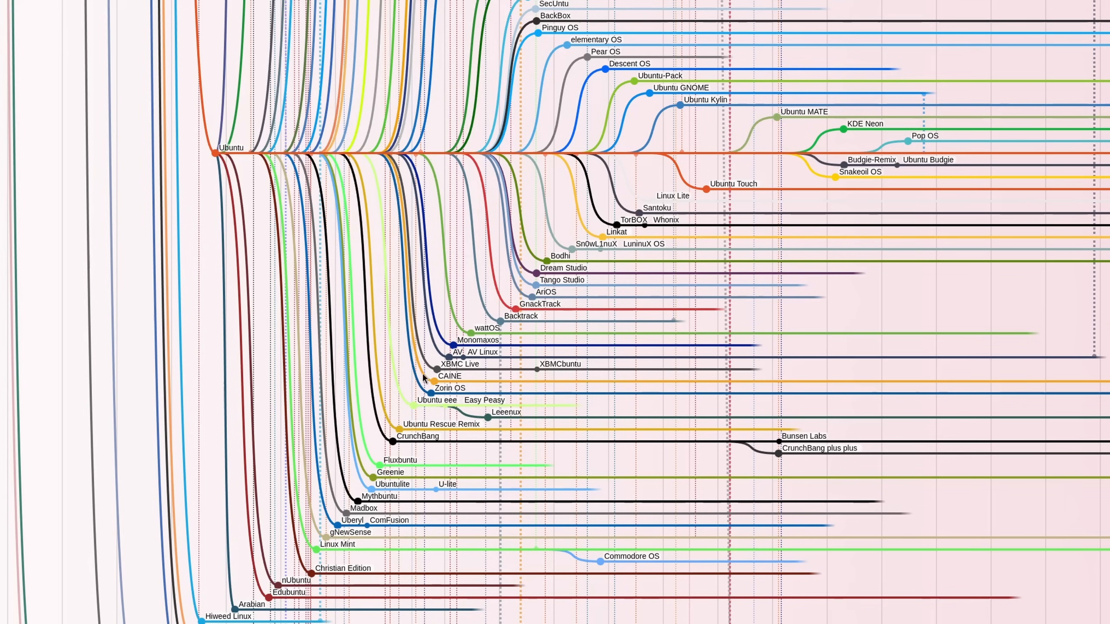
mouse_move(344, 546)
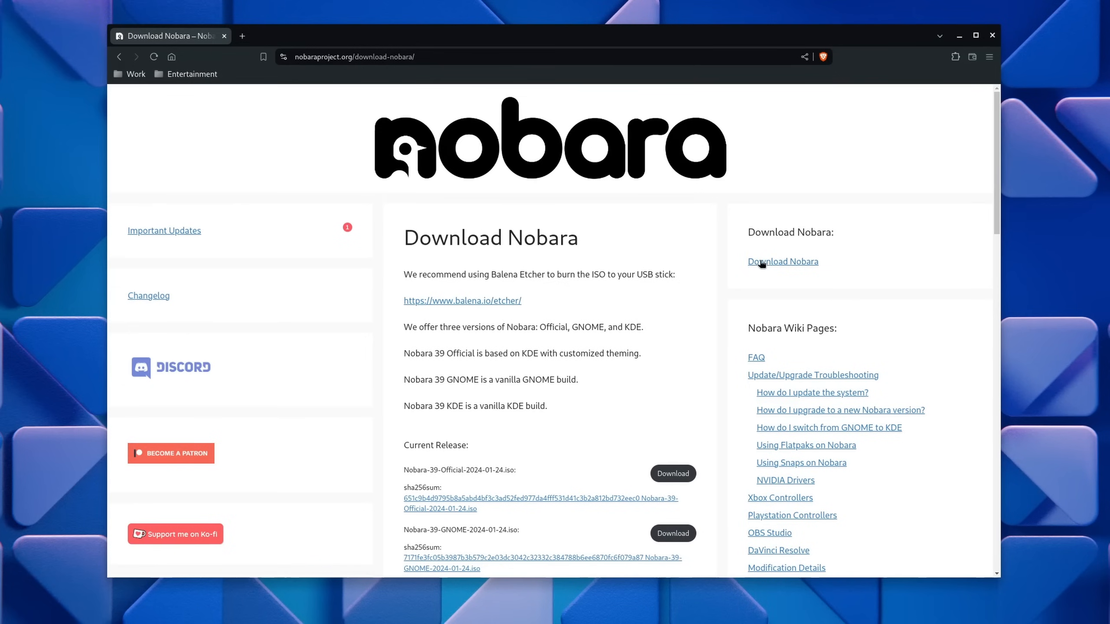
Scroll the Nobara download page past Nvidia and Steam Deck ISOs to the desktop previews
scroll(down, 3)
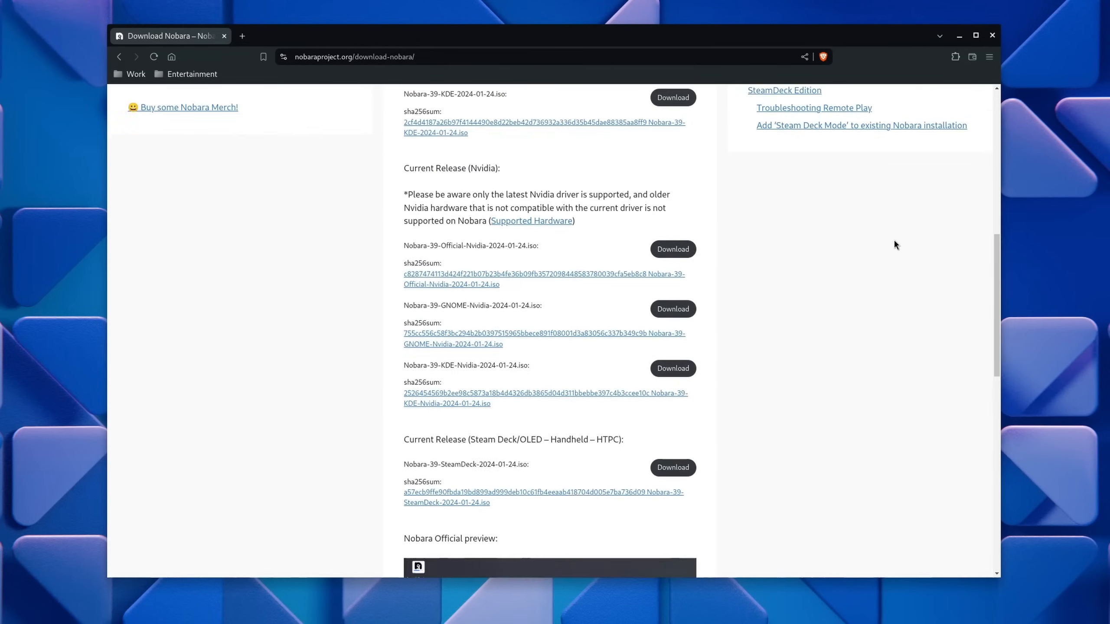
scroll(down, 3)
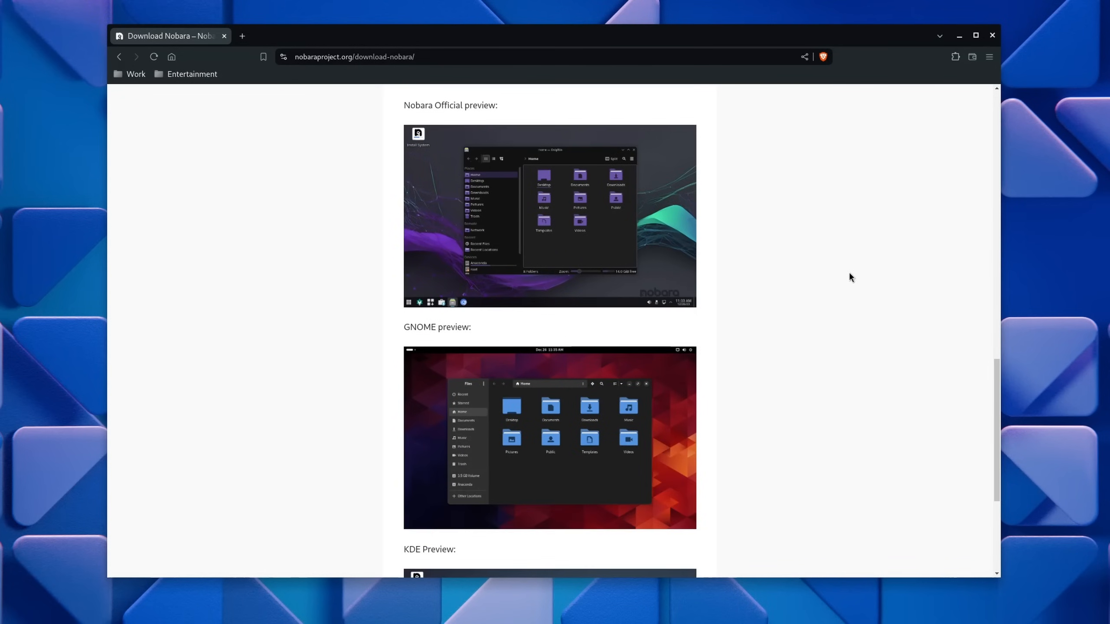
scroll(down, 3)
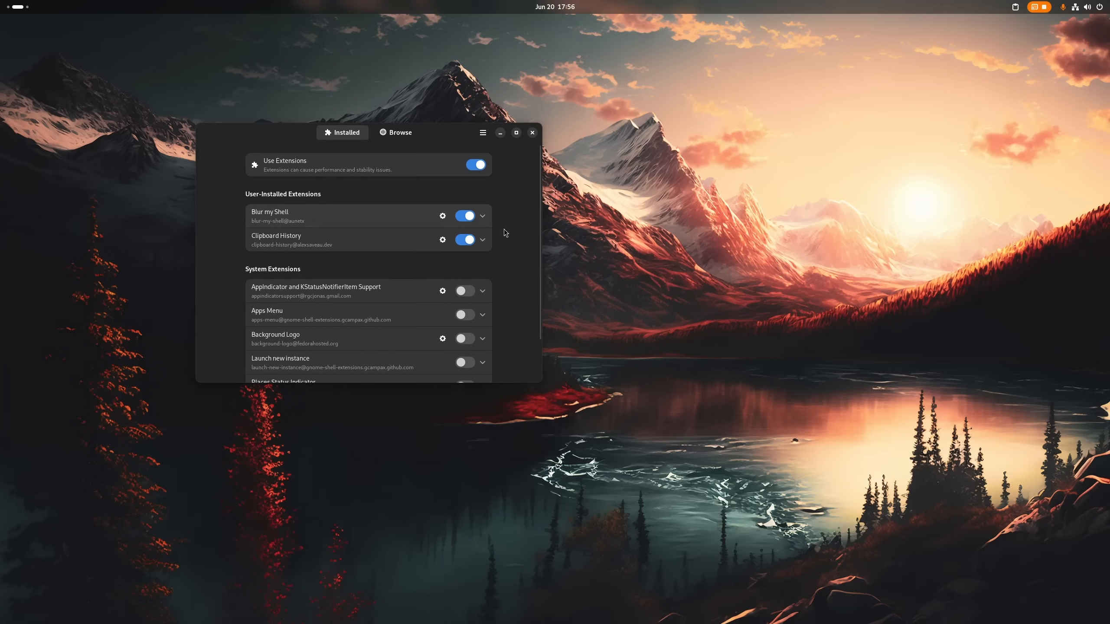
Bring up the Extensions overview, then show the Multitasking page in Zorin OS Settings
key(Super)
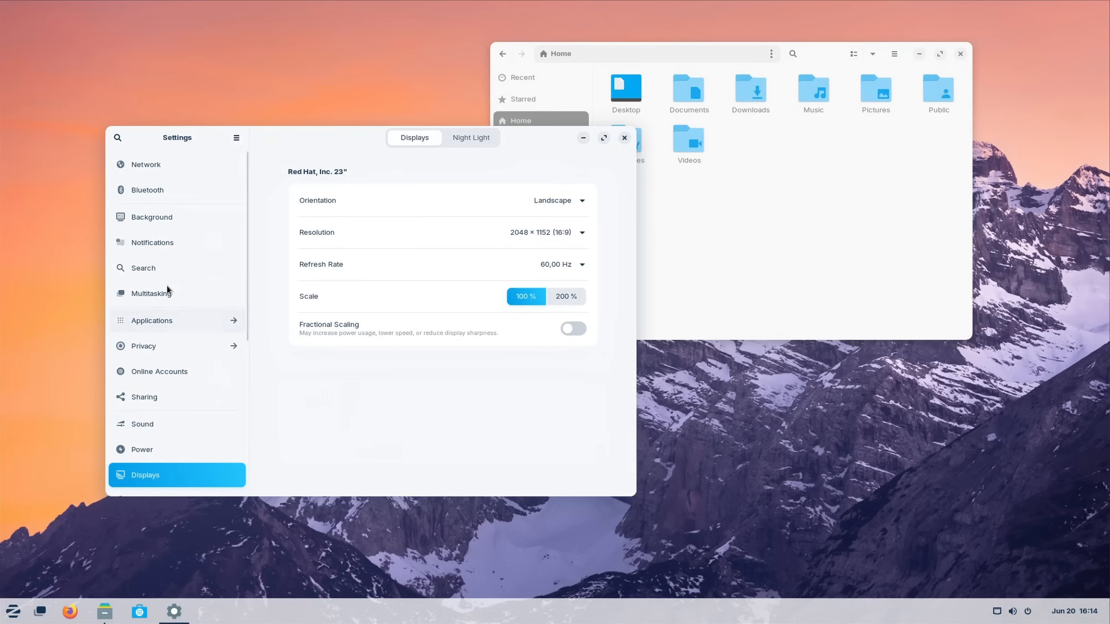
click(150, 293)
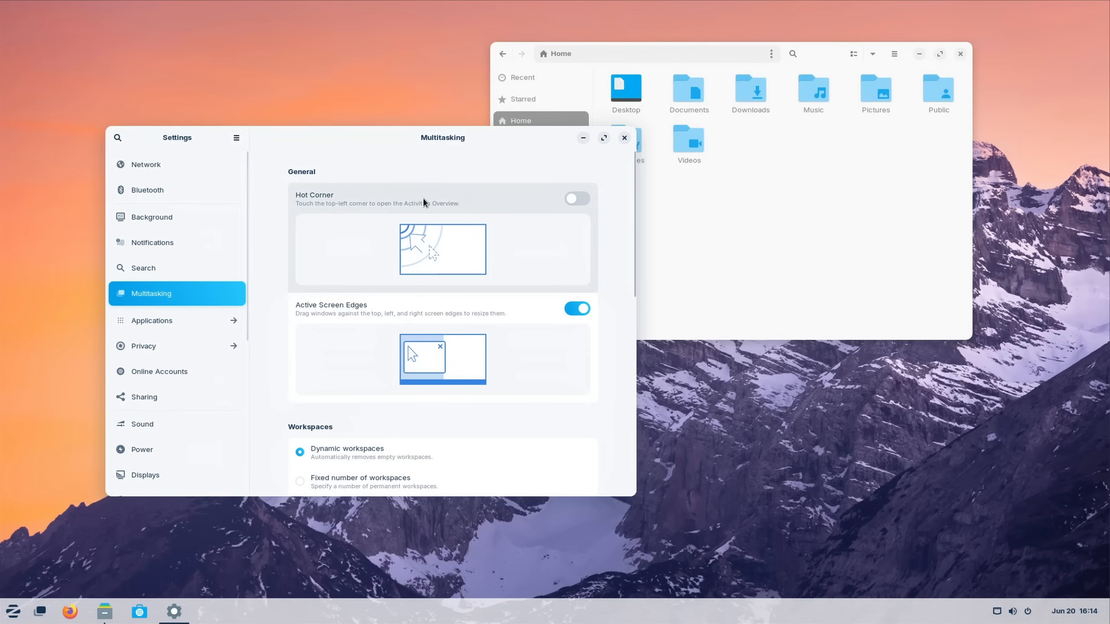